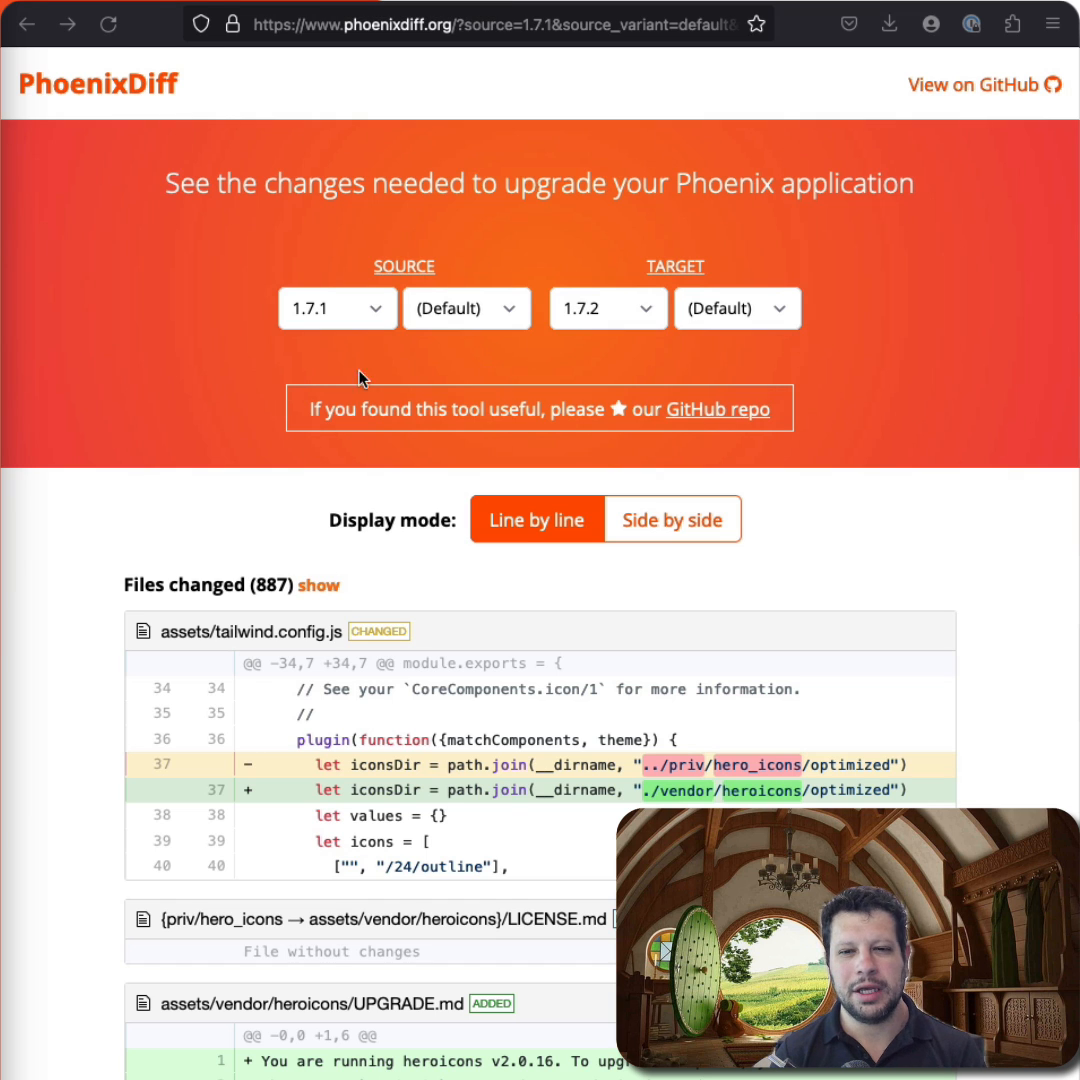
scroll("down", 3)
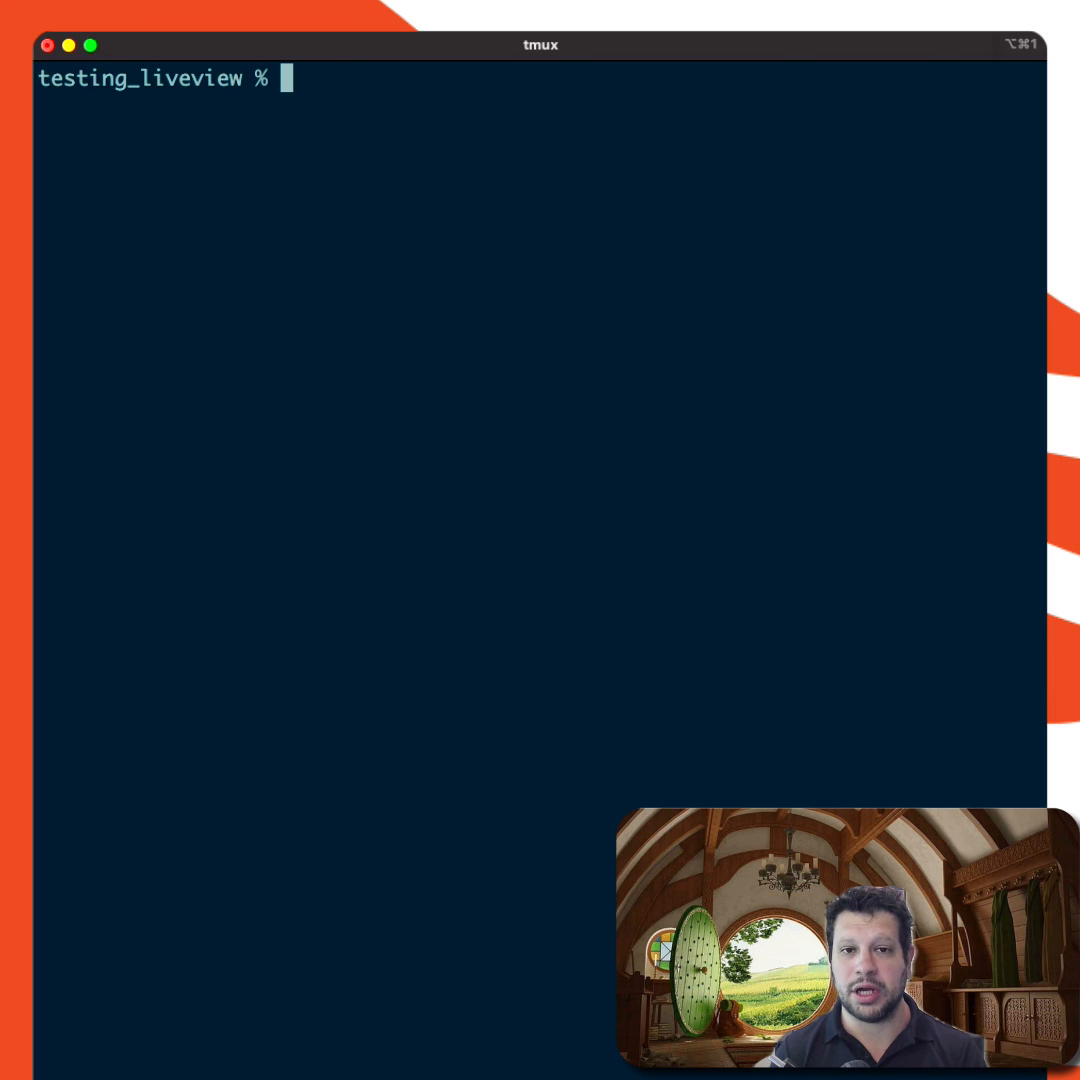
mouse_move(840, 93)
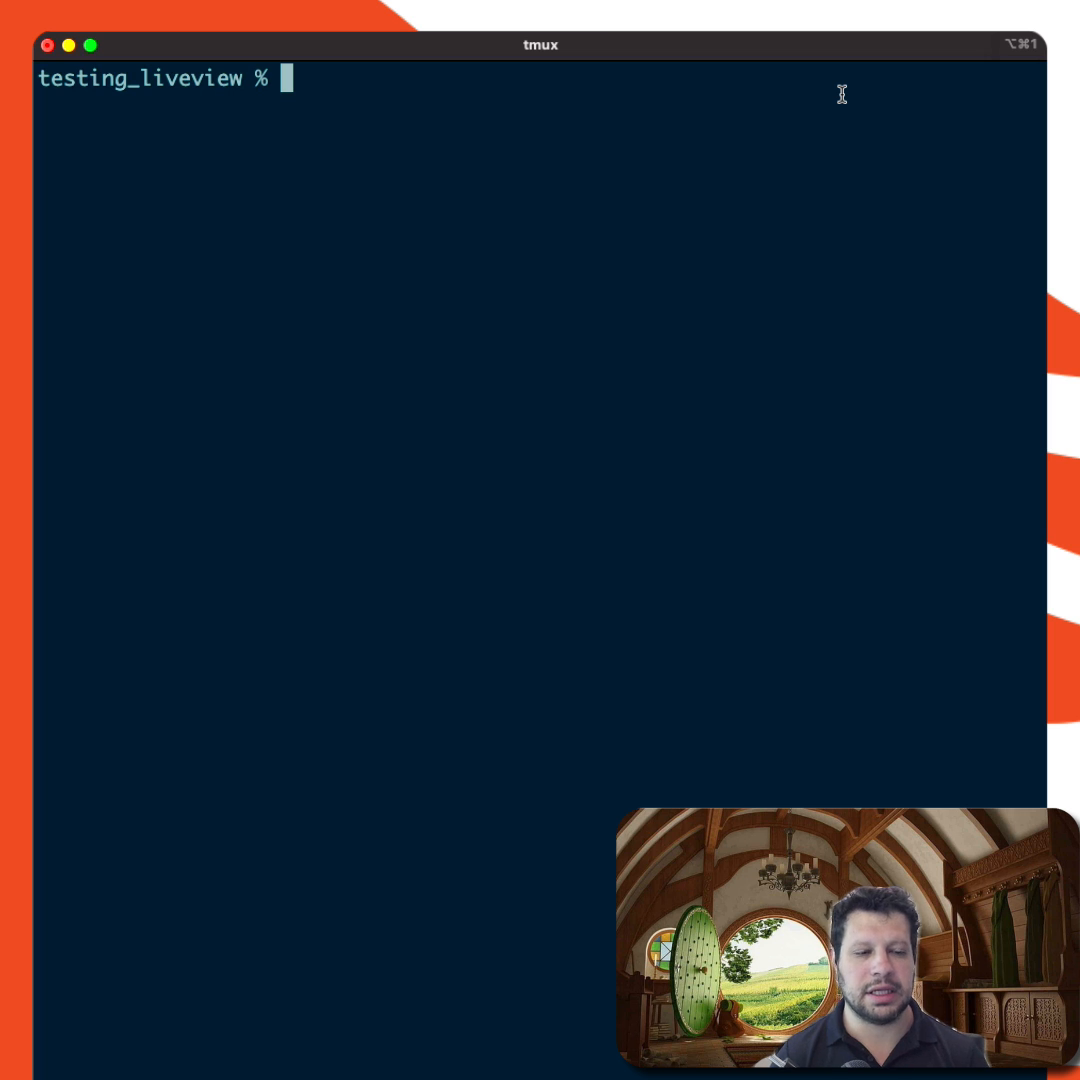
type("mix archive.install hex phx_new")
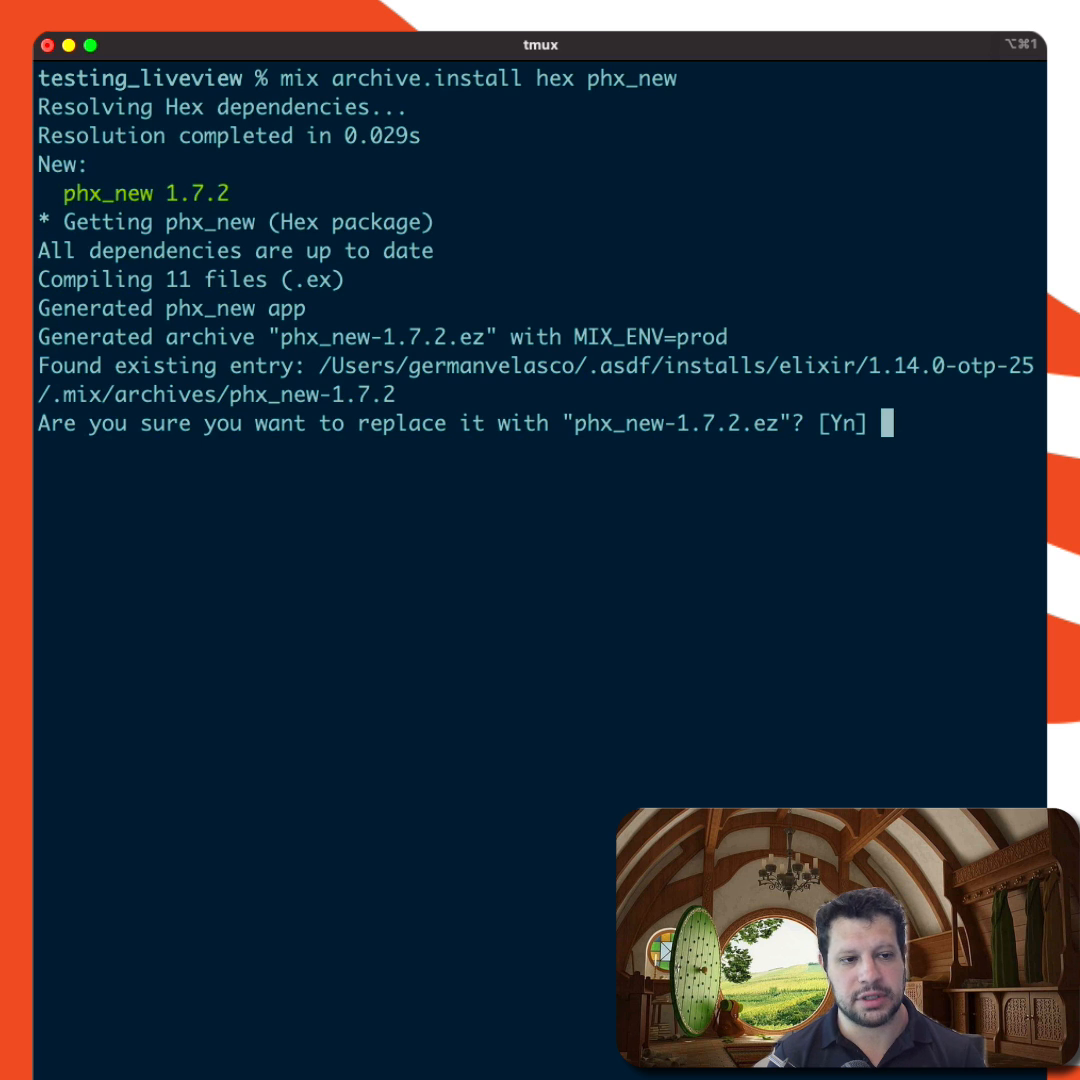
type("Y")
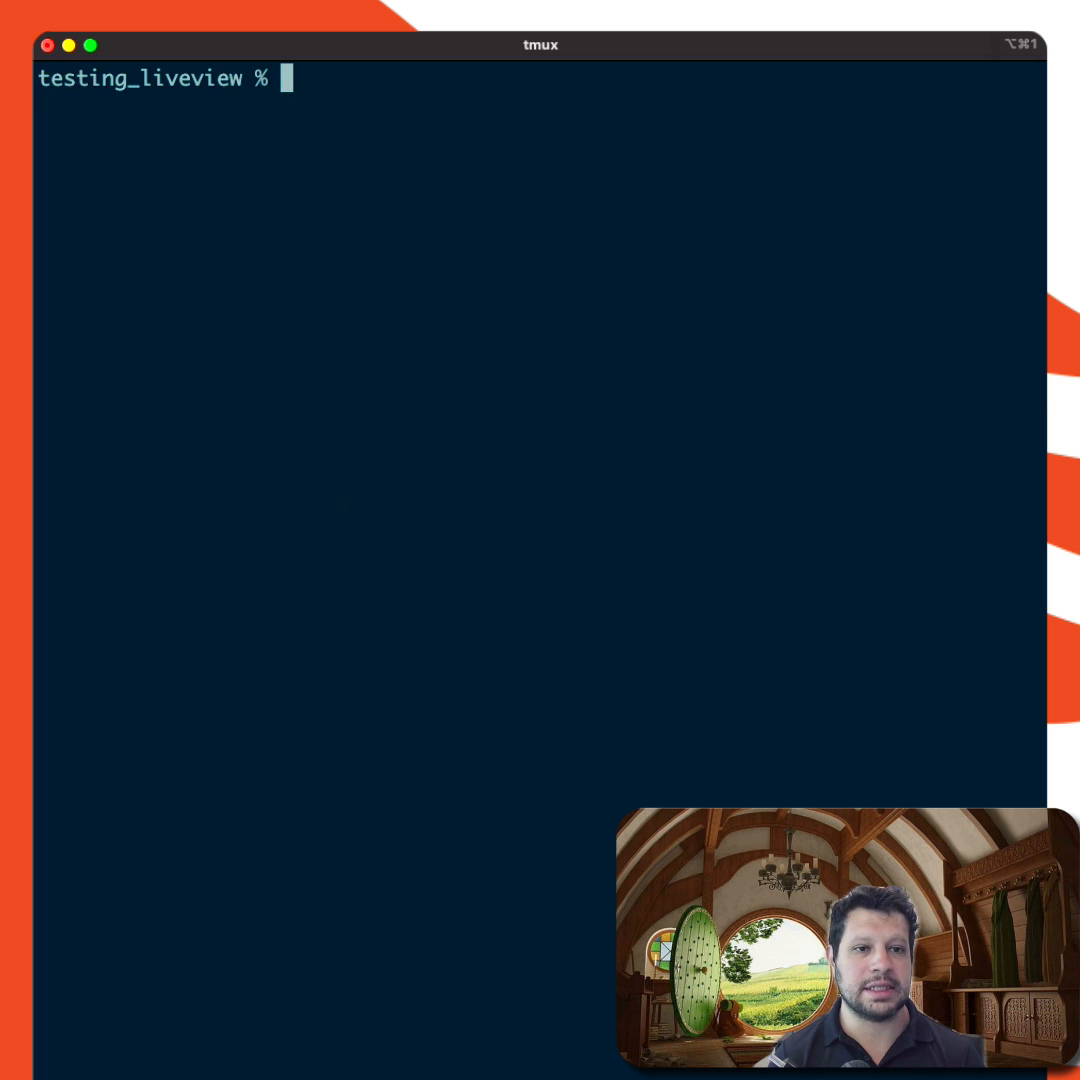
type("mix phx.new sample")
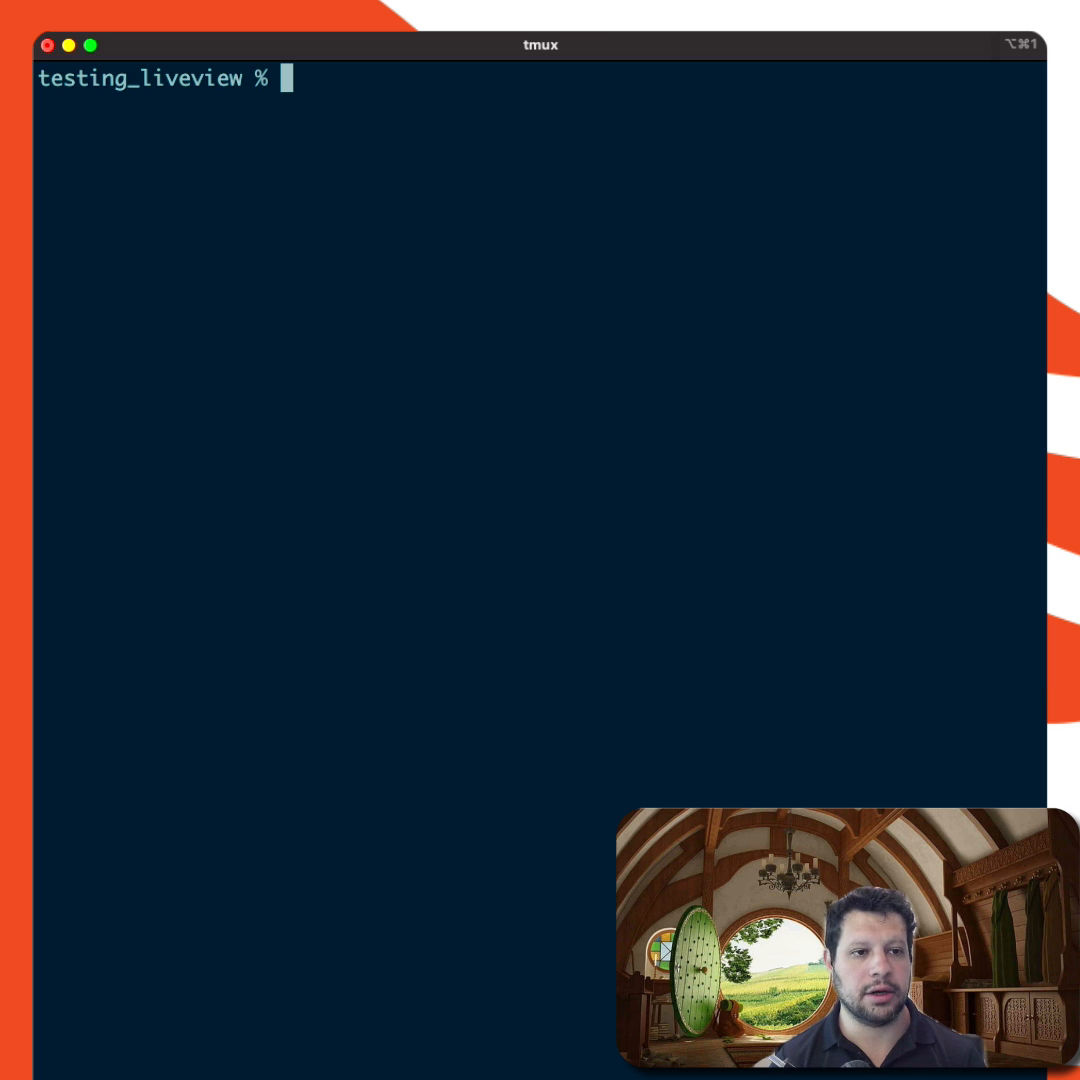
type("mv")
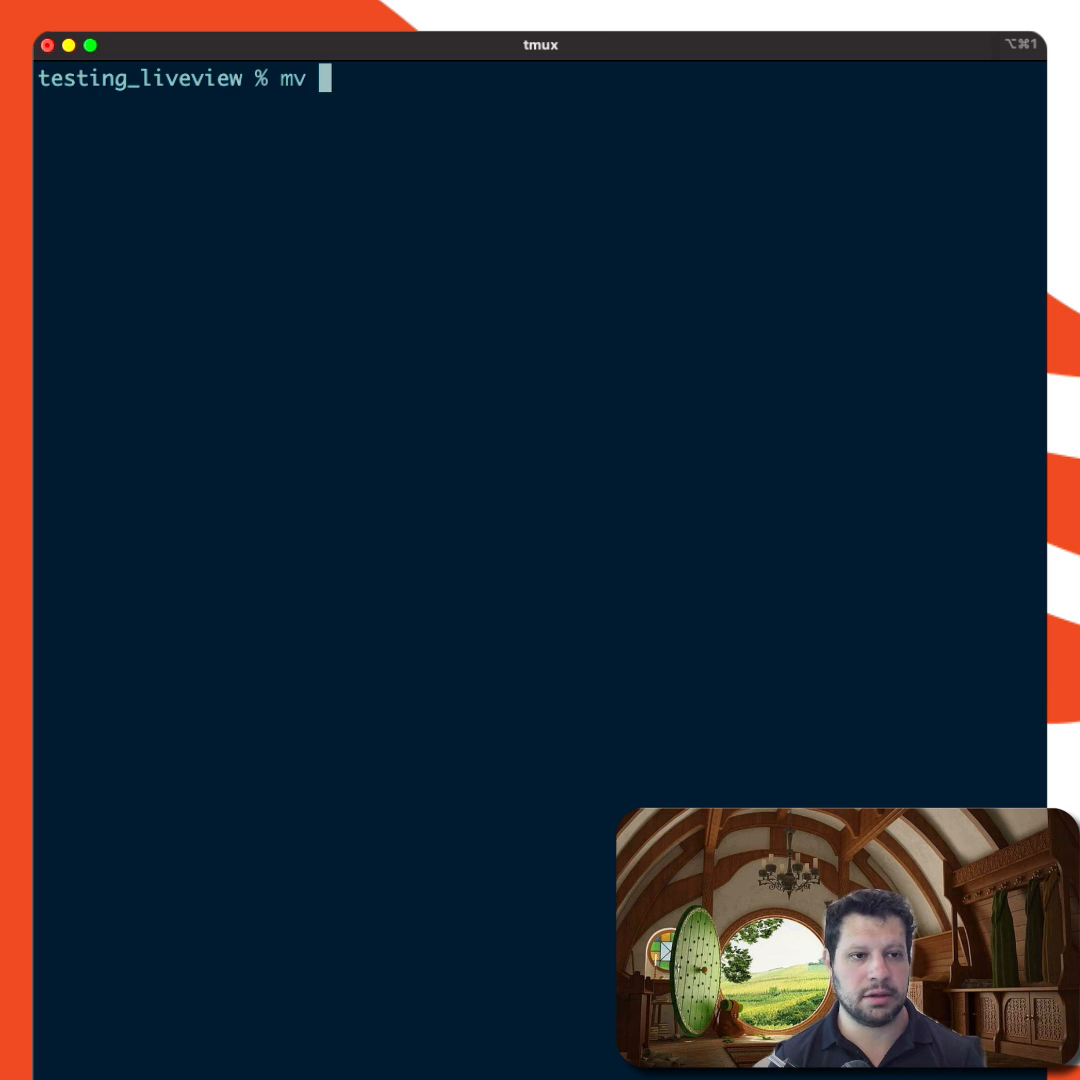
type("sample/assets/")
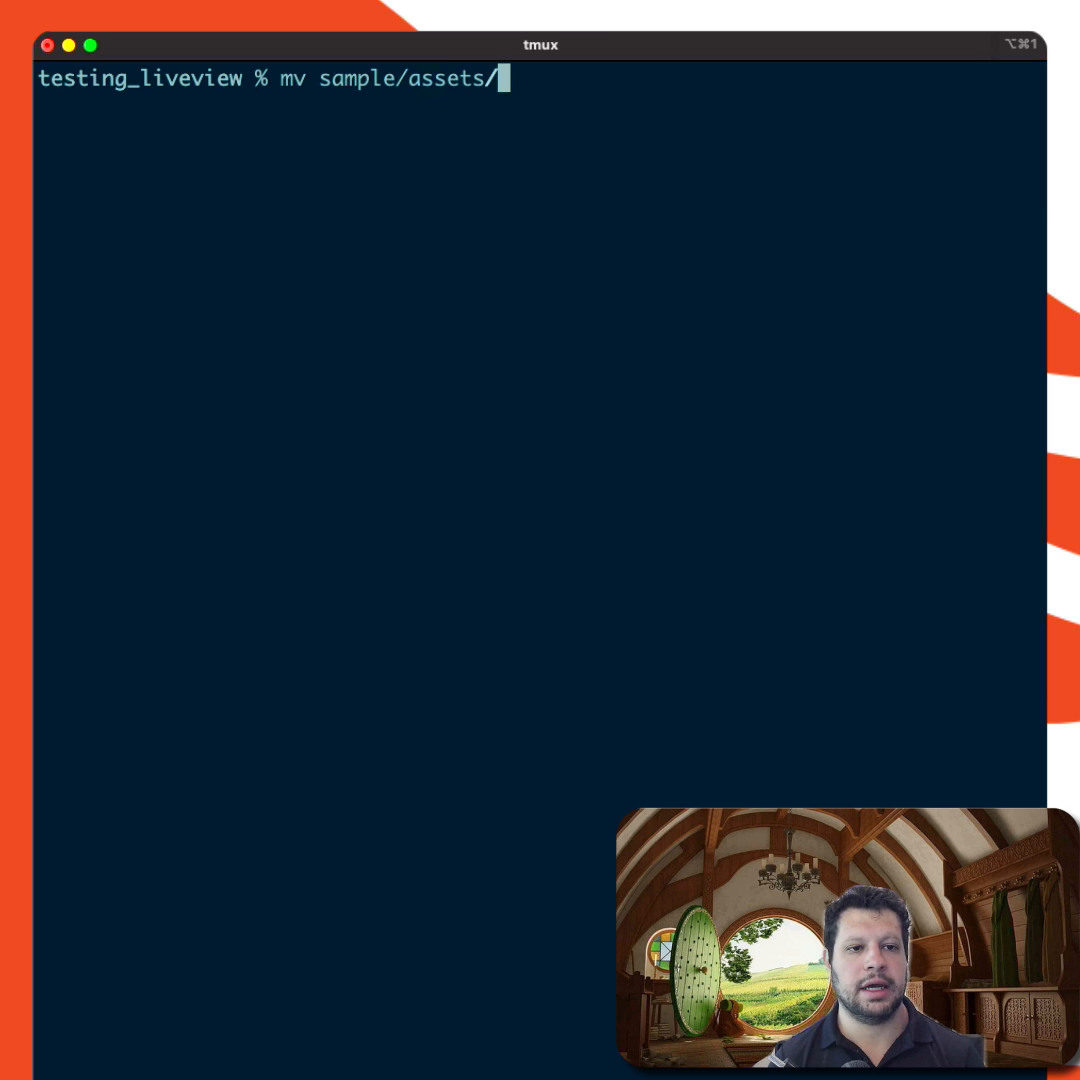
type("vendor/heroicons")
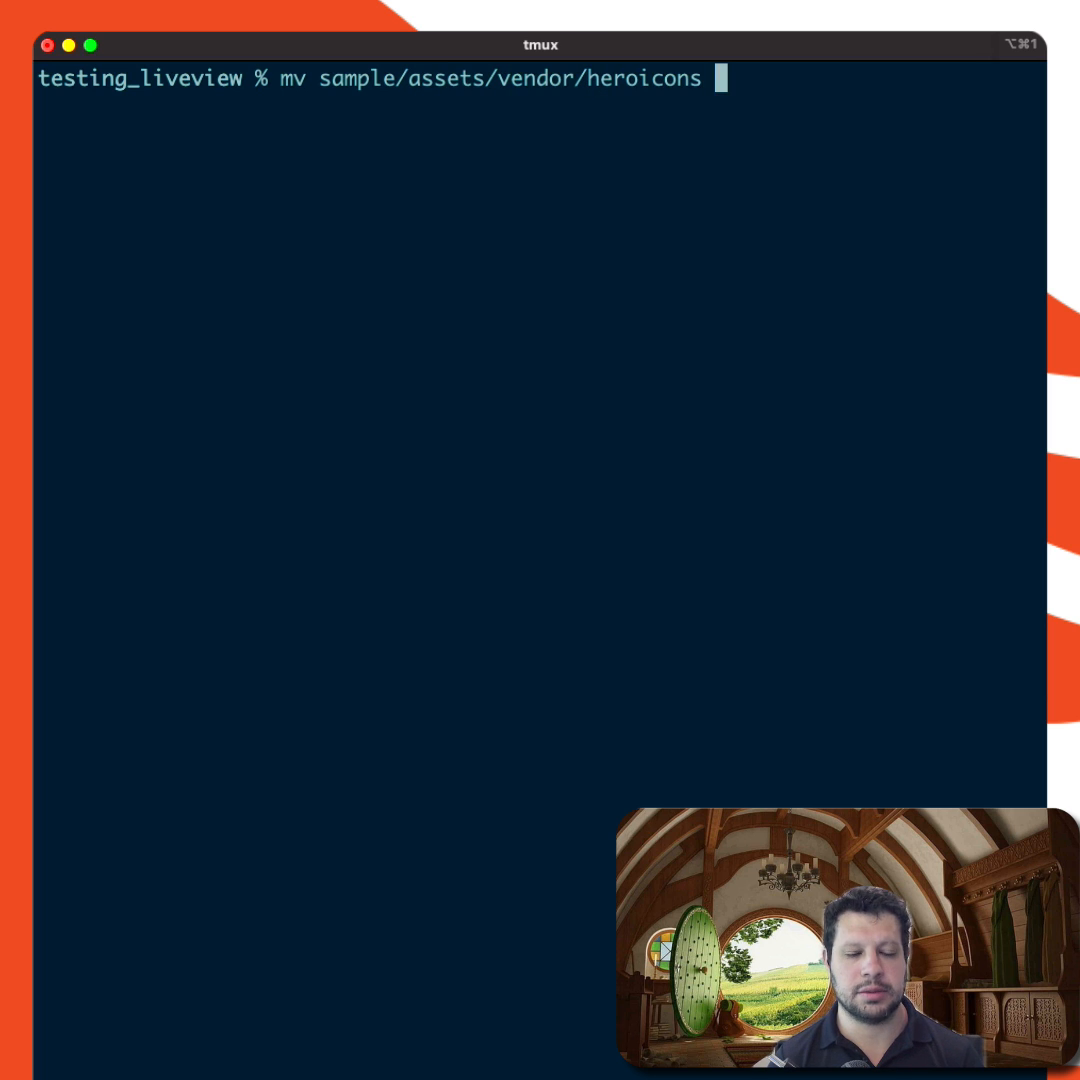
type("ranger/assets/vendor/")
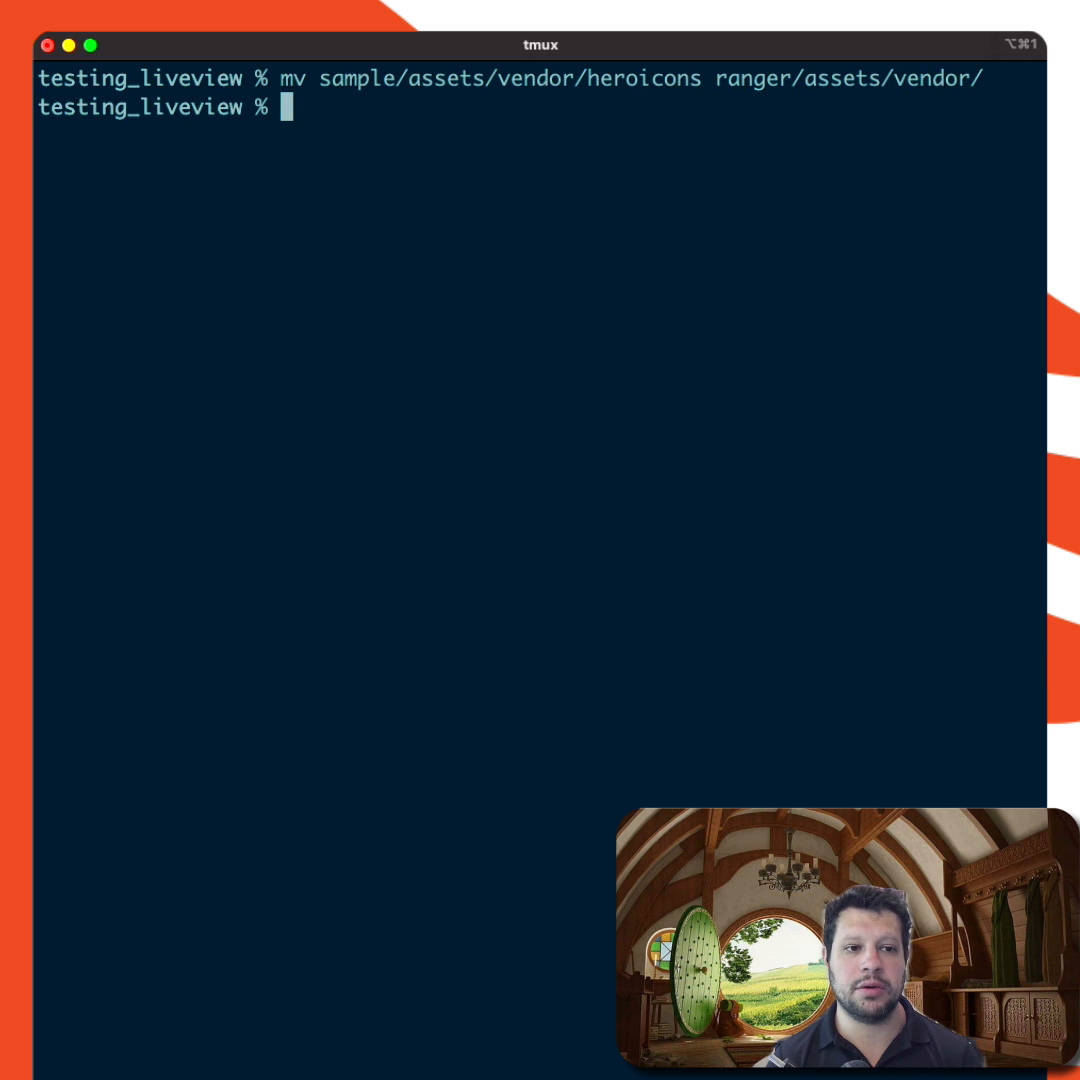
type("vim sample")
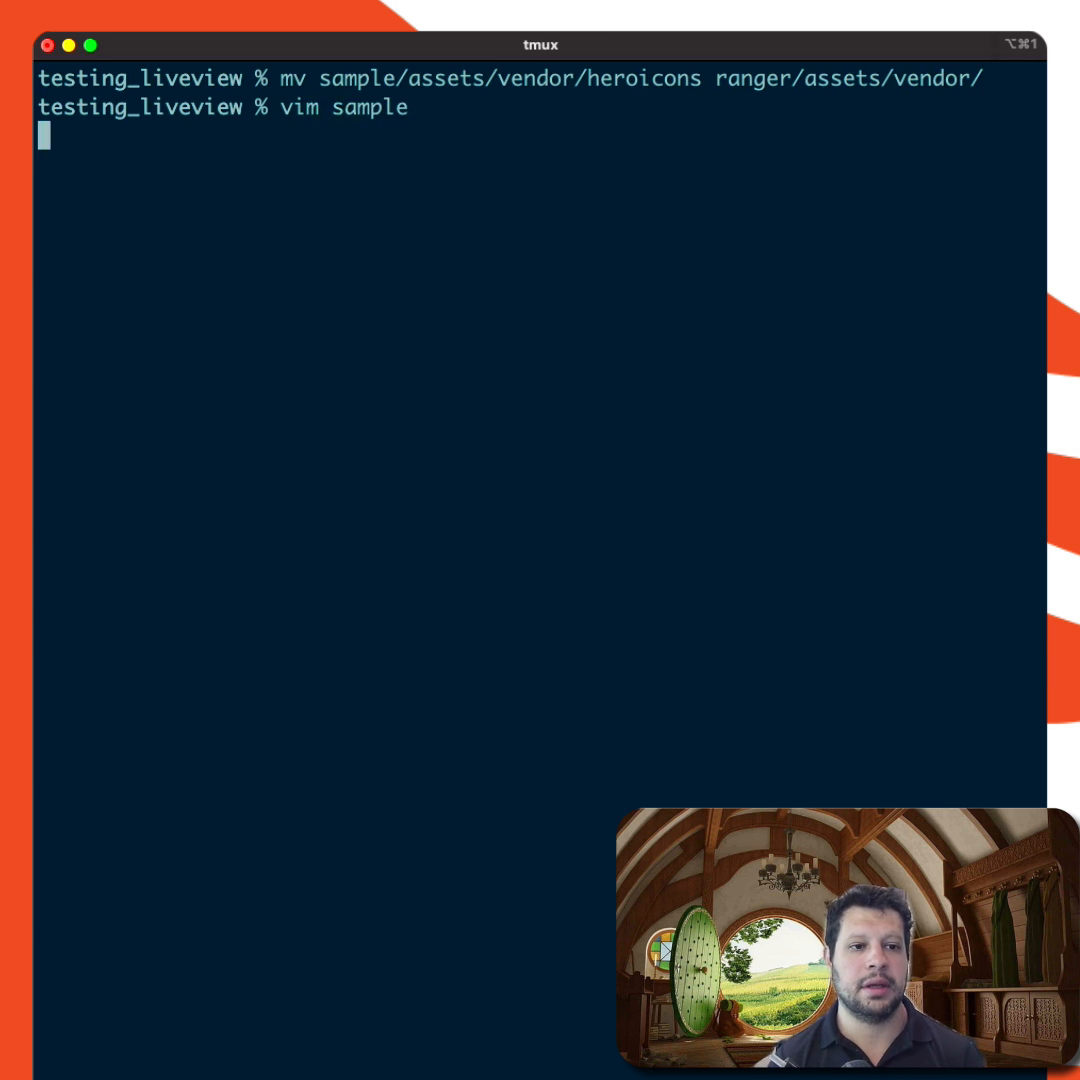